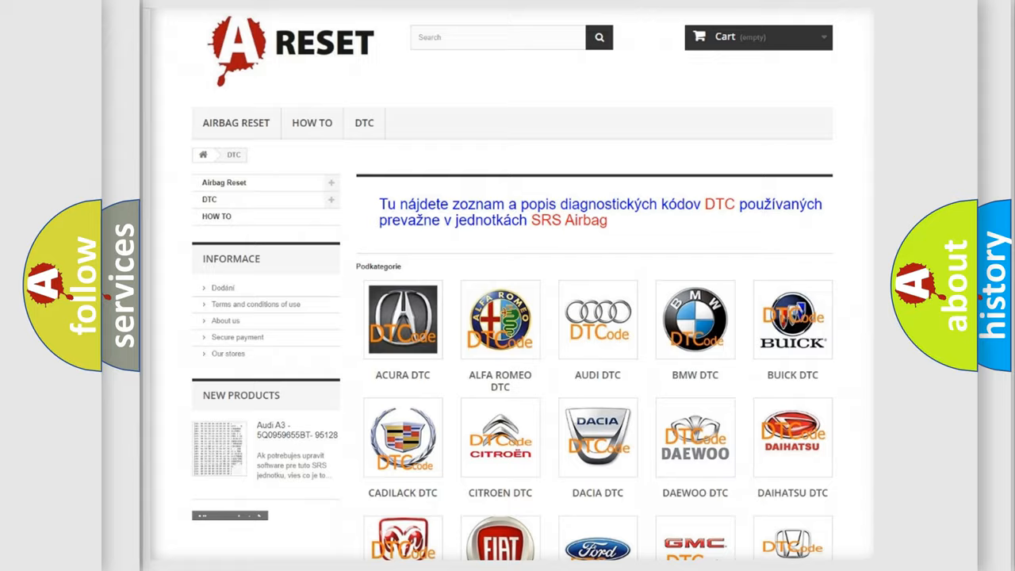
scroll("down", 3)
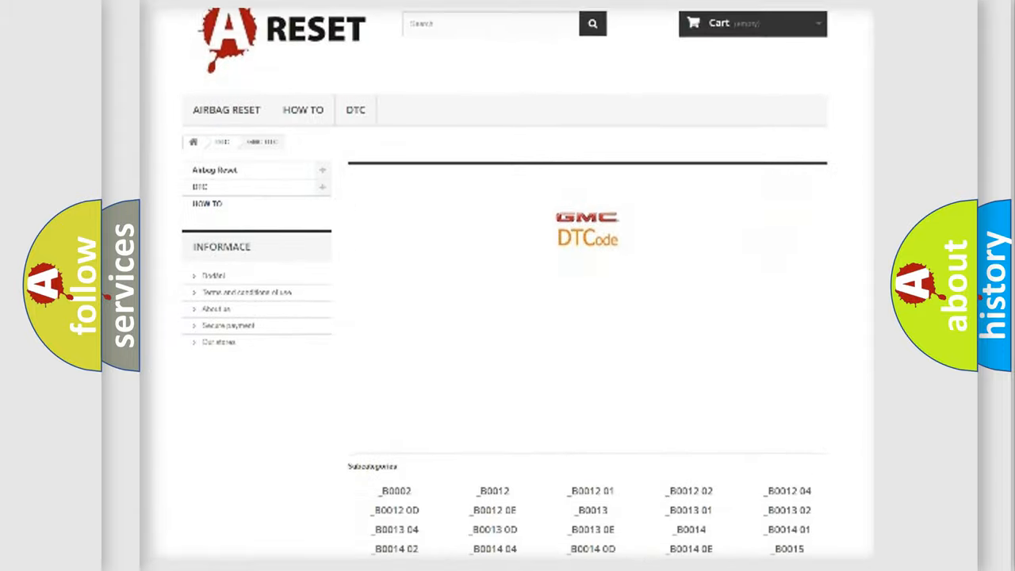
scroll("up", 3)
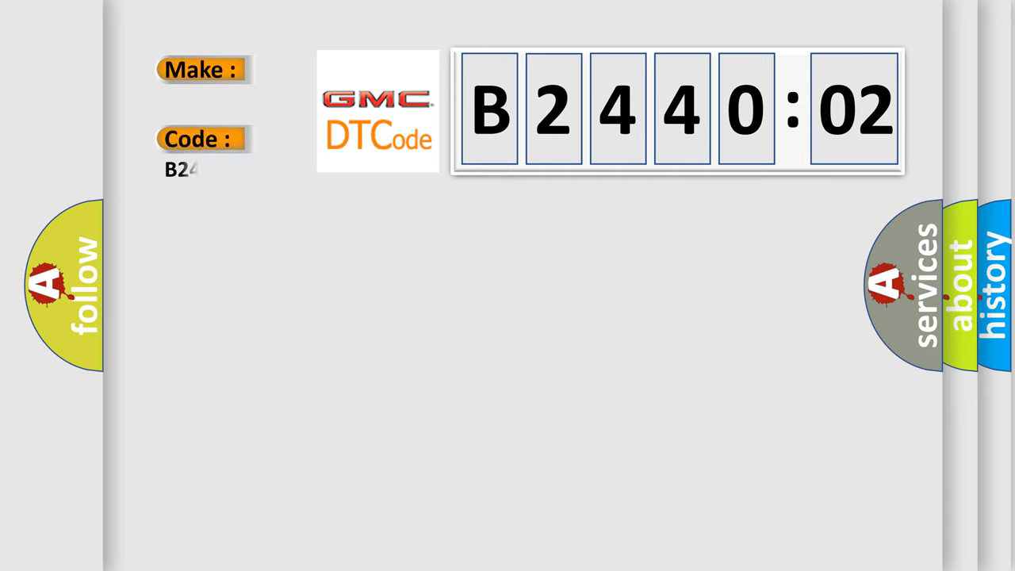
type("44002")
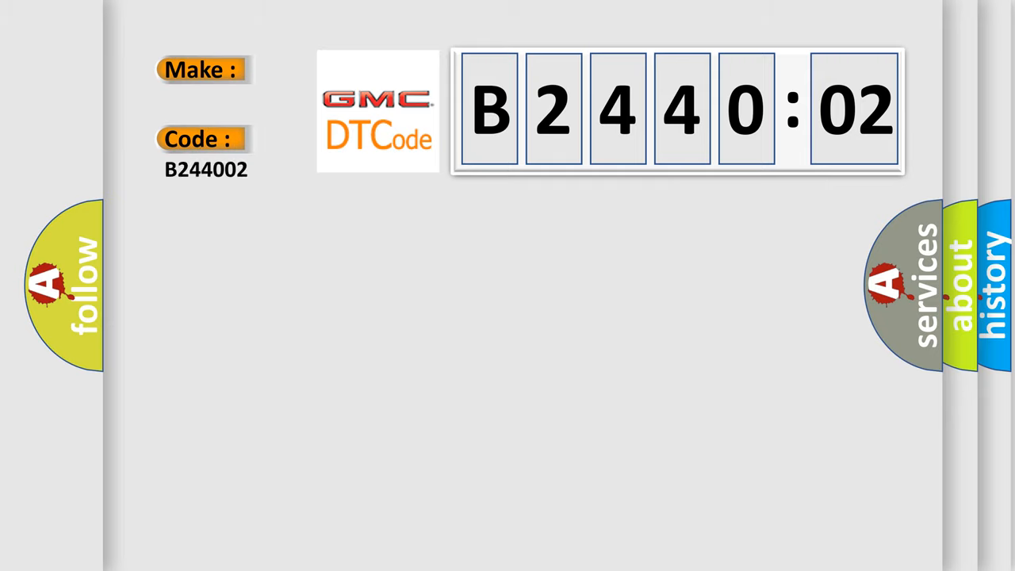